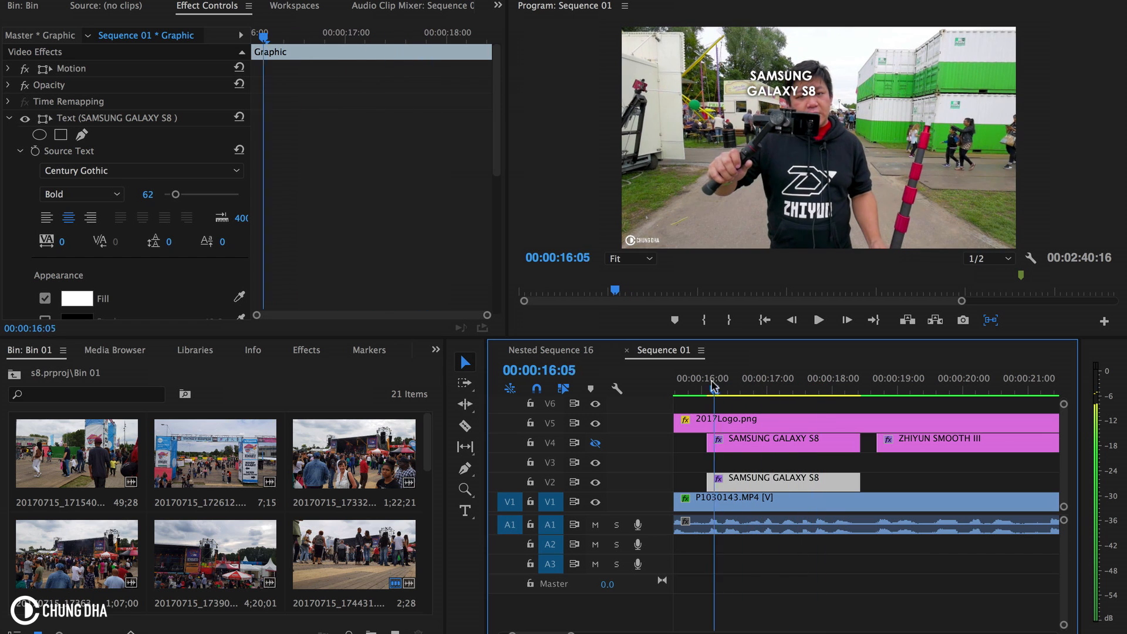
Step: Add an 'x' marker beneath the SAMSUNG GALAXY S8 text in the V2 title copy
left_click(708, 388)
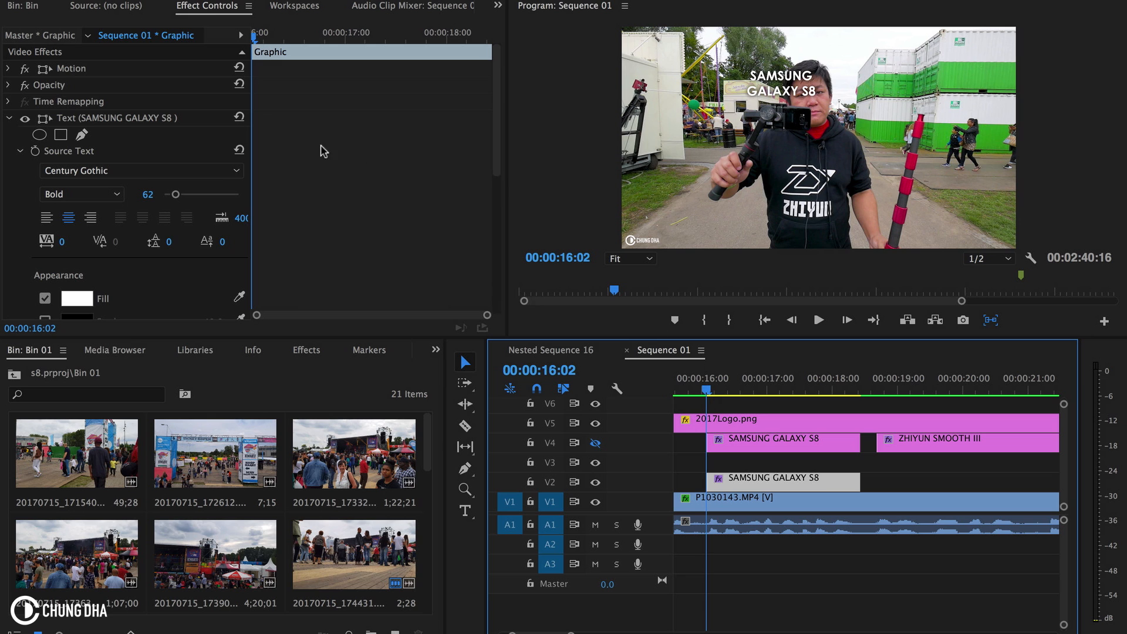
left_click(780, 97)
type("x")
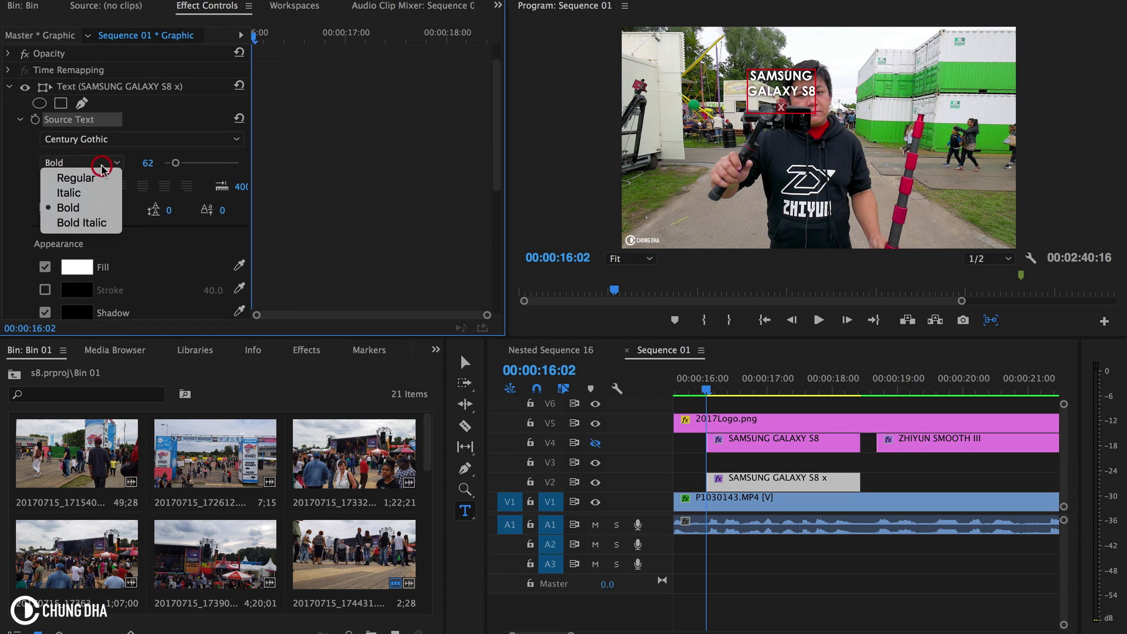
Step: Set the 'x' marker to Regular weight in Effect Controls
left_click(74, 178)
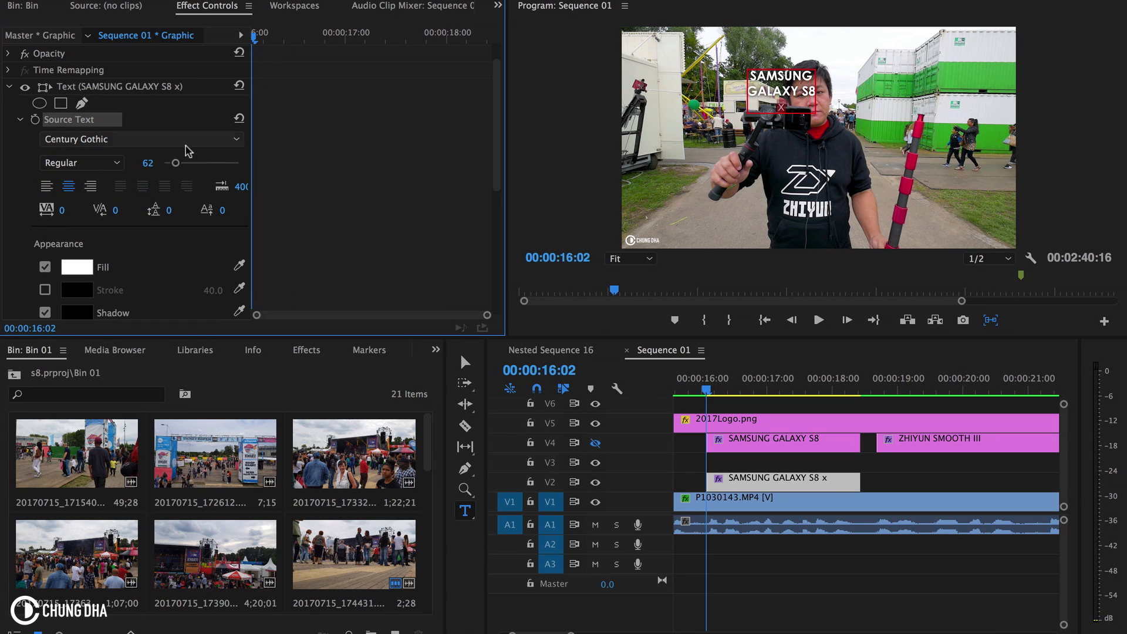
mouse_move(223, 142)
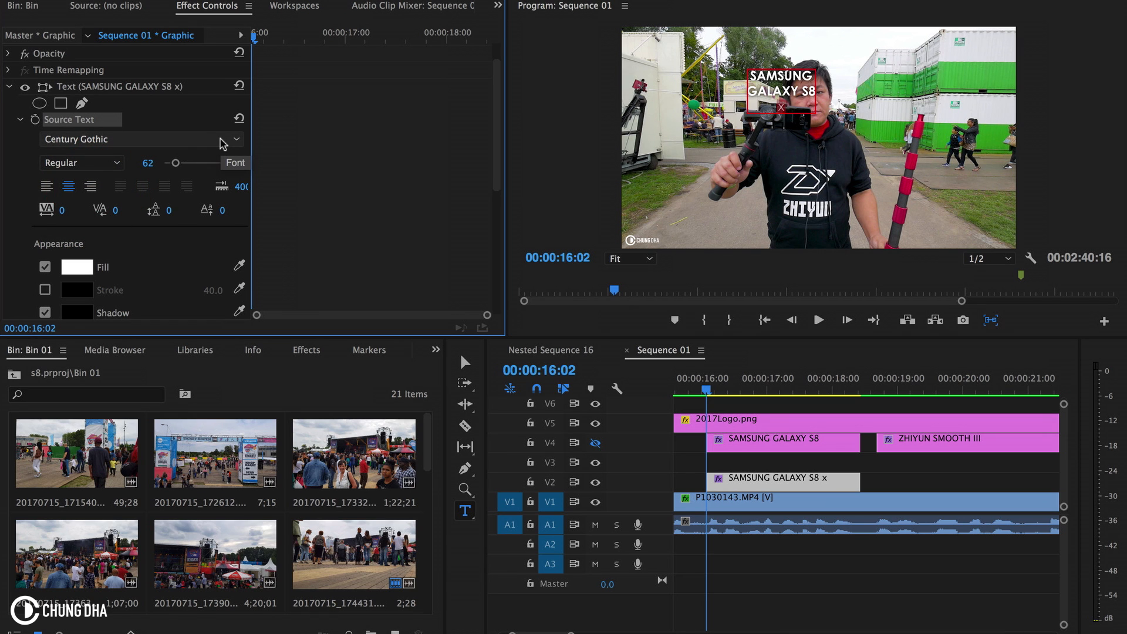
left_click(236, 139)
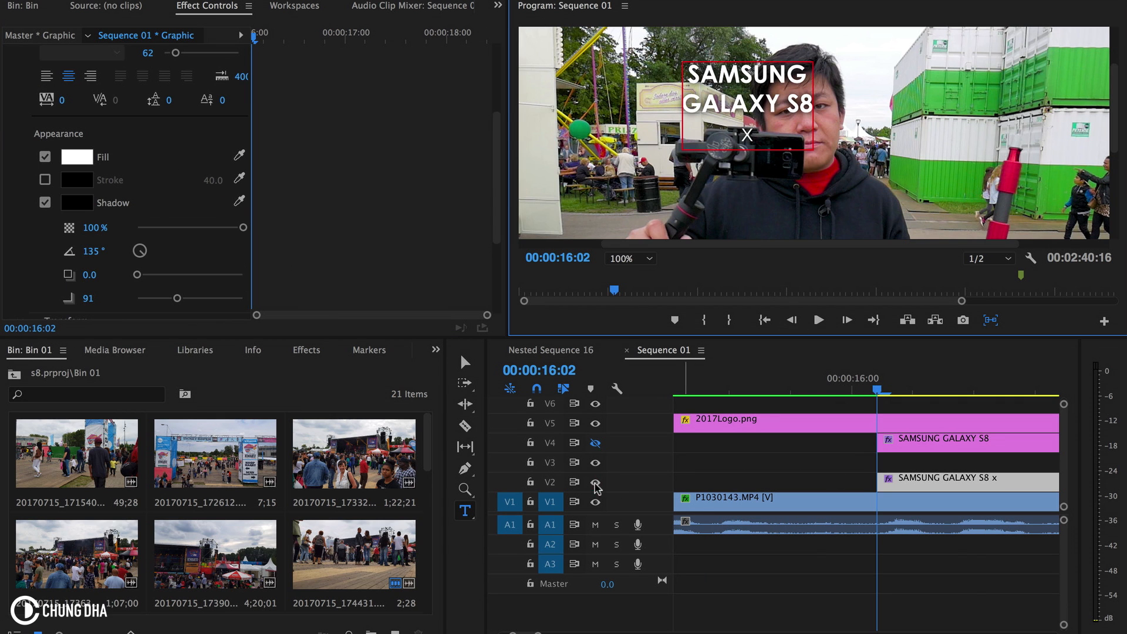
Step: Hide the V2 title copy track so the preview shows only the footage
left_click(595, 481)
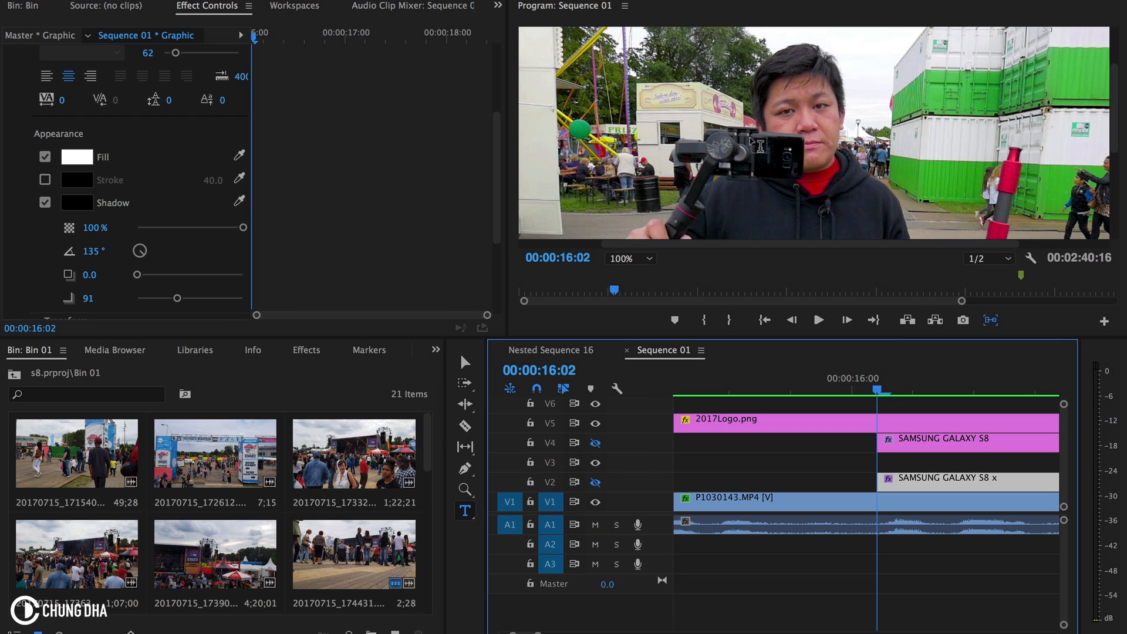
mouse_move(753, 144)
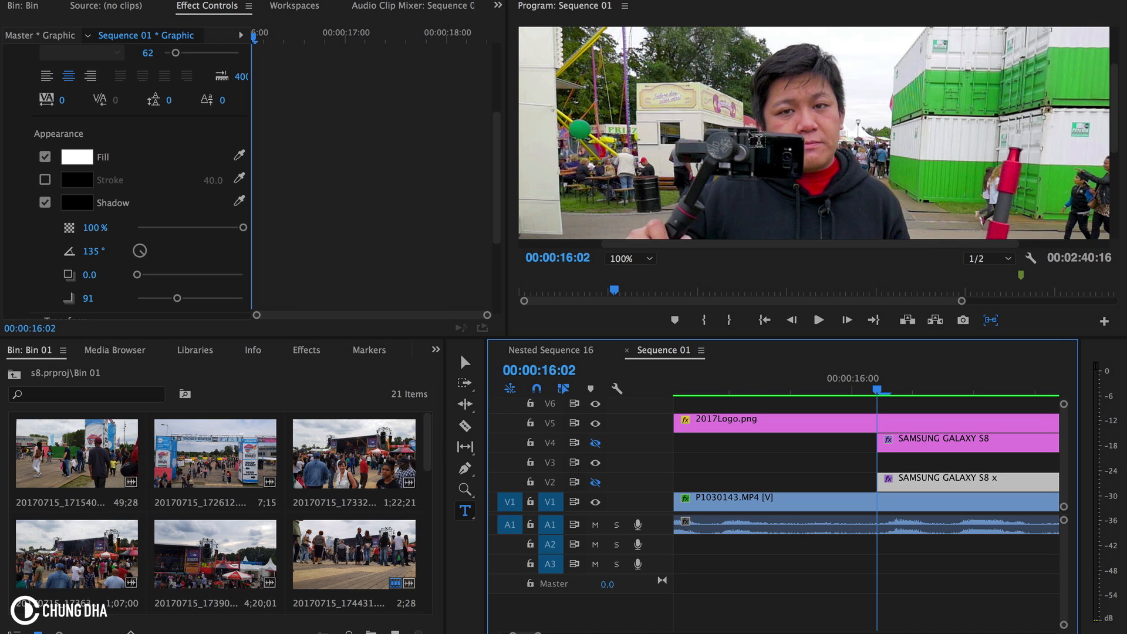
mouse_move(346, 198)
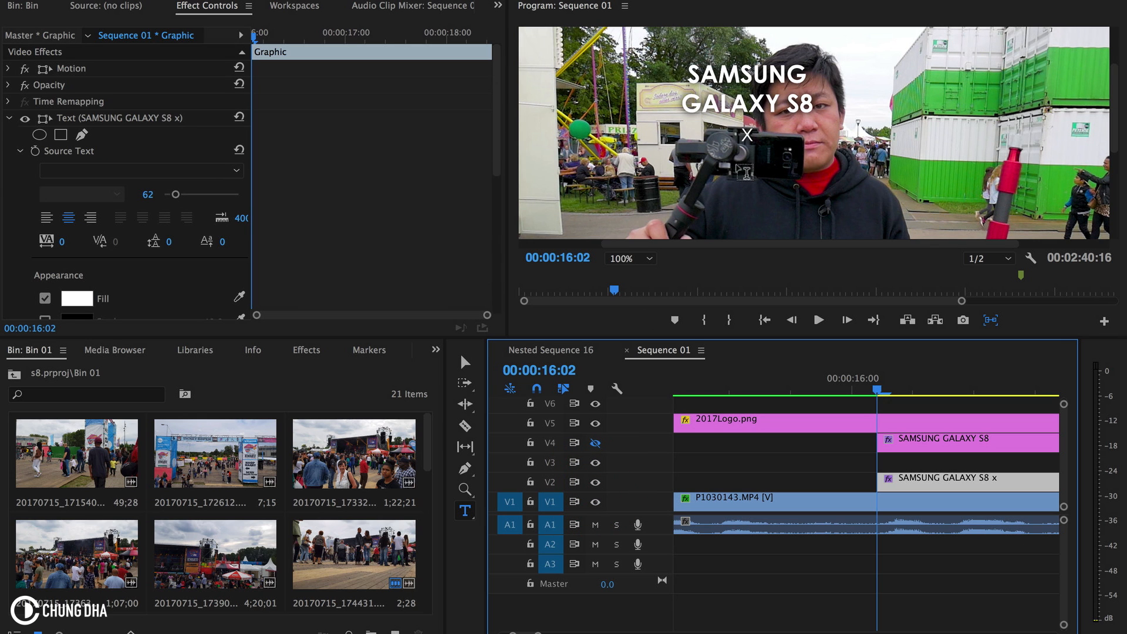
mouse_move(579, 138)
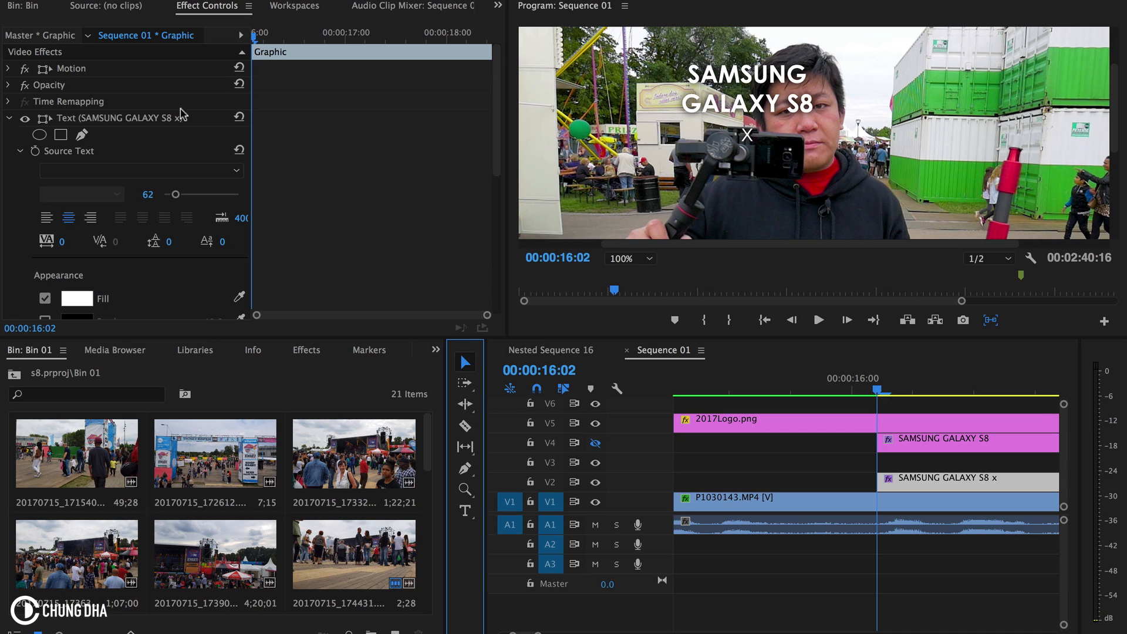
Step: Bring the Text layer's Transform section into view, Position at 776.9, 260.4
scroll("down", 3)
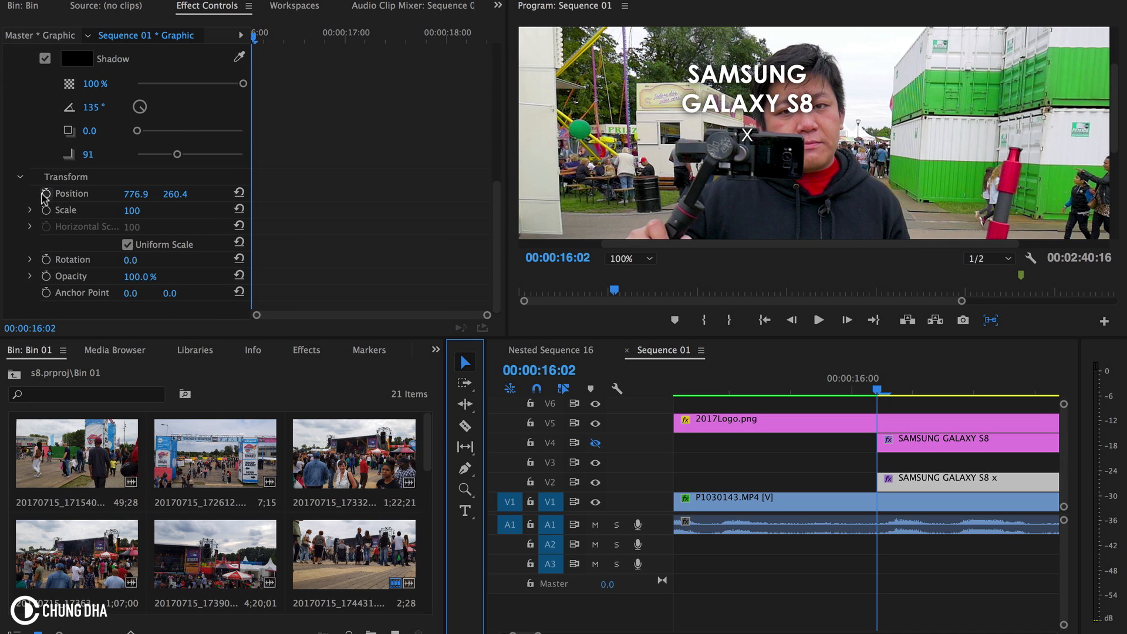
mouse_move(46, 210)
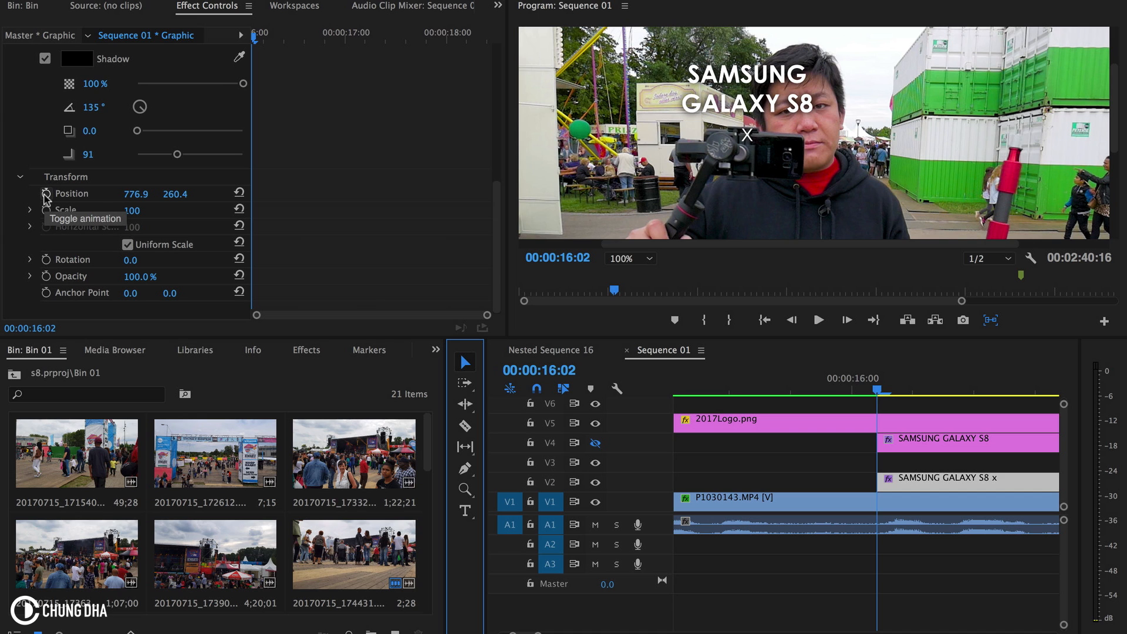
Step: Enable Position keyframing so the title follows the gimbal from 16:02 to 16:22
left_click(46, 193)
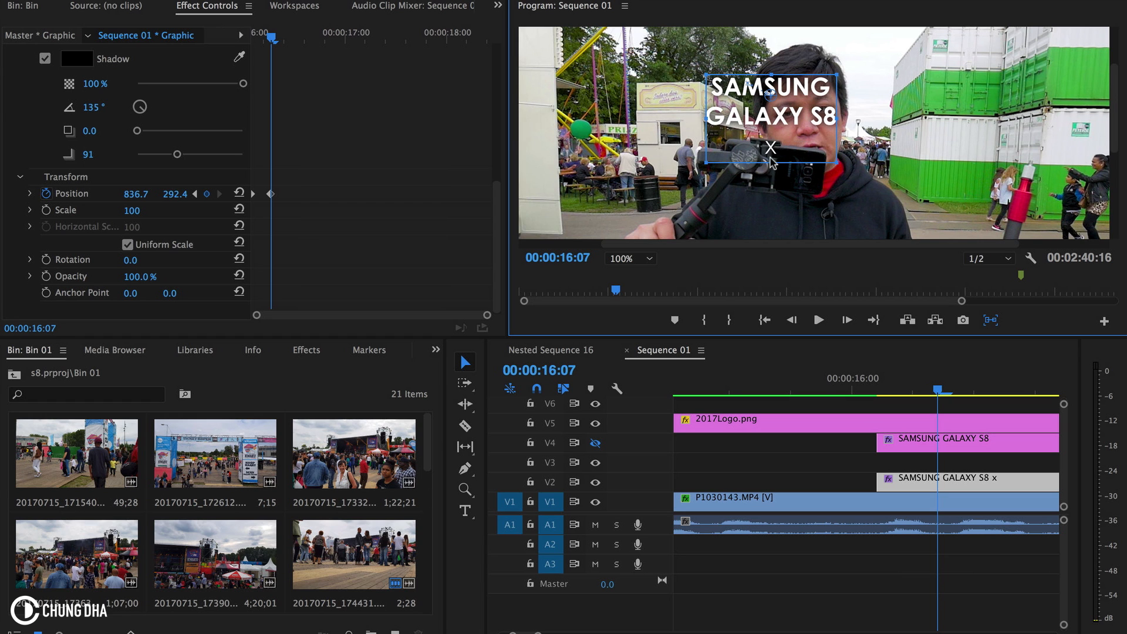
mouse_move(831, 260)
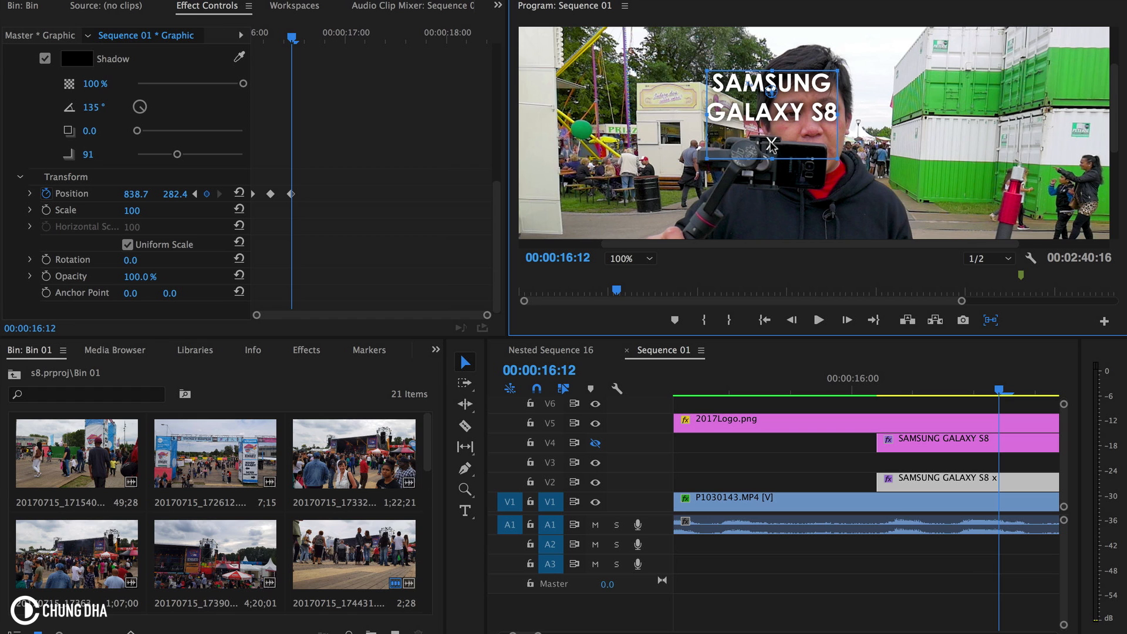
mouse_move(852, 243)
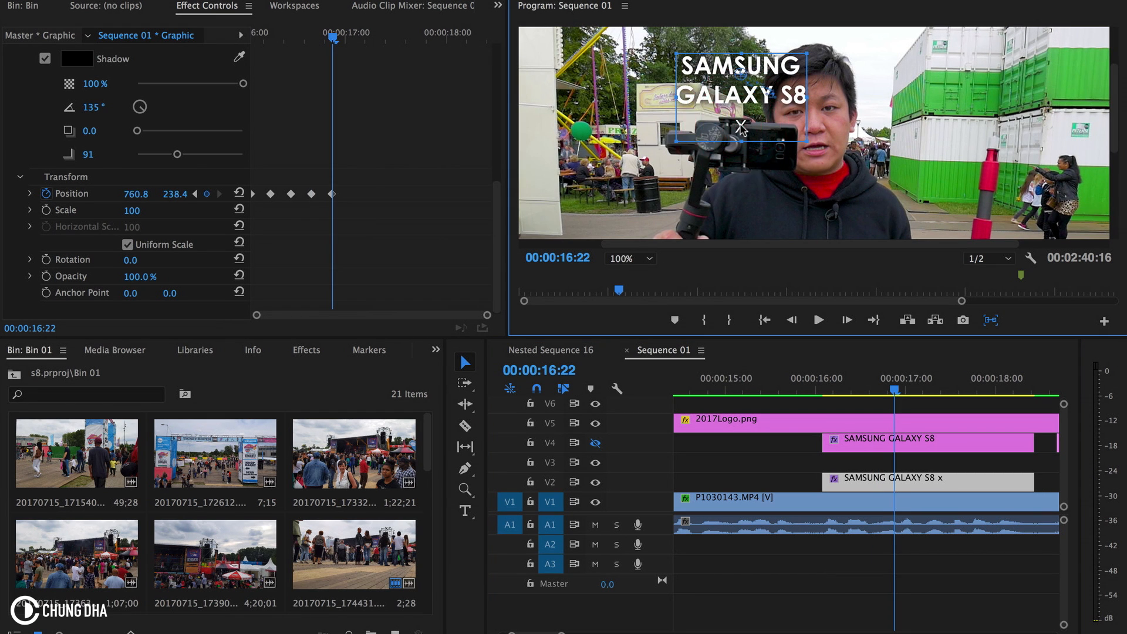
Step: Extend the Position keyframes through 18:07 keeping the X on the gimbal, then deselect the clip
left_click(911, 388)
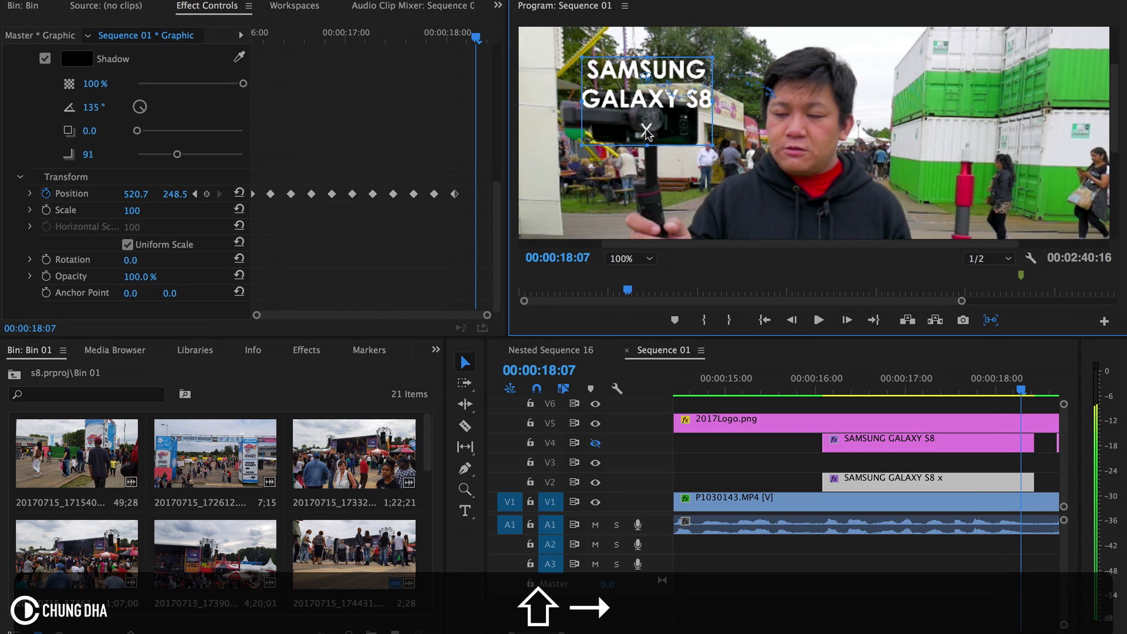
left_click(823, 397)
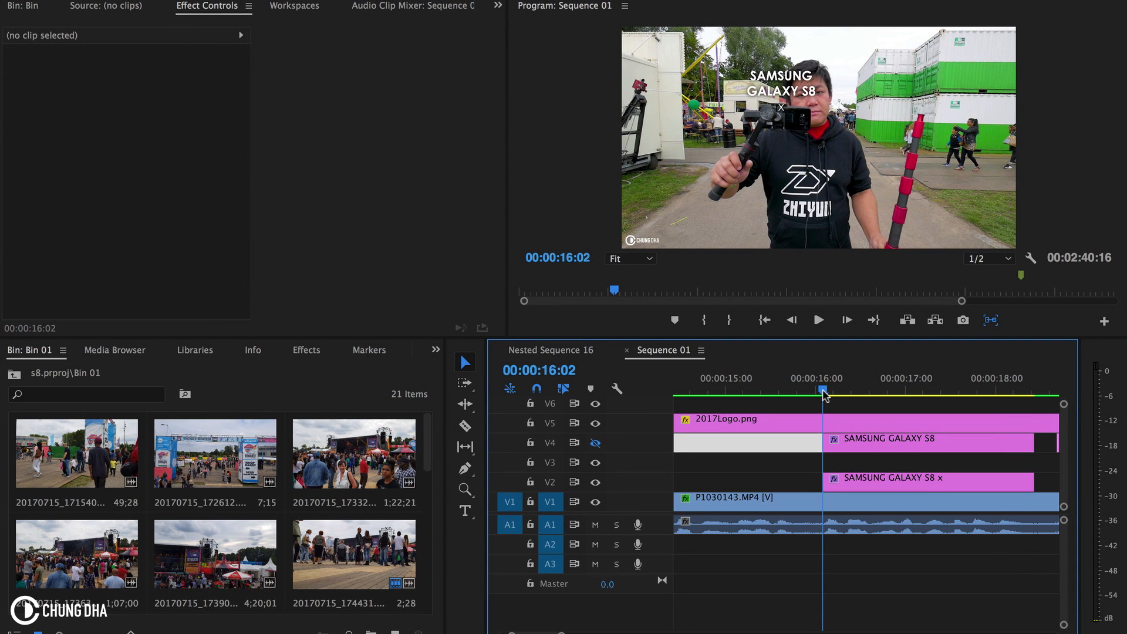
left_click(817, 320)
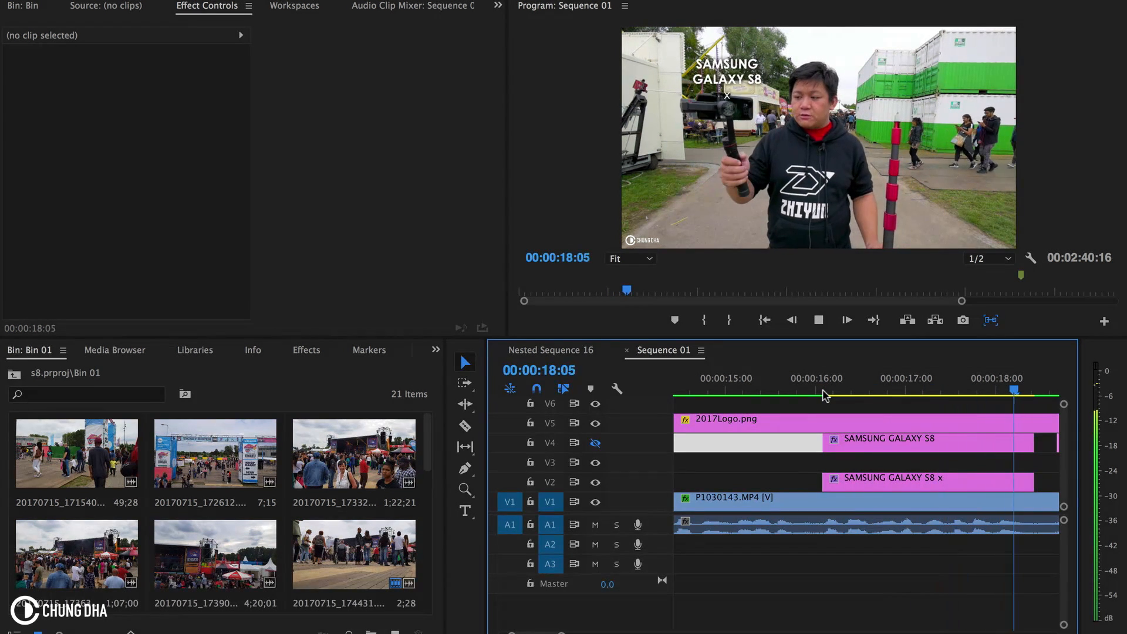
left_click(823, 391)
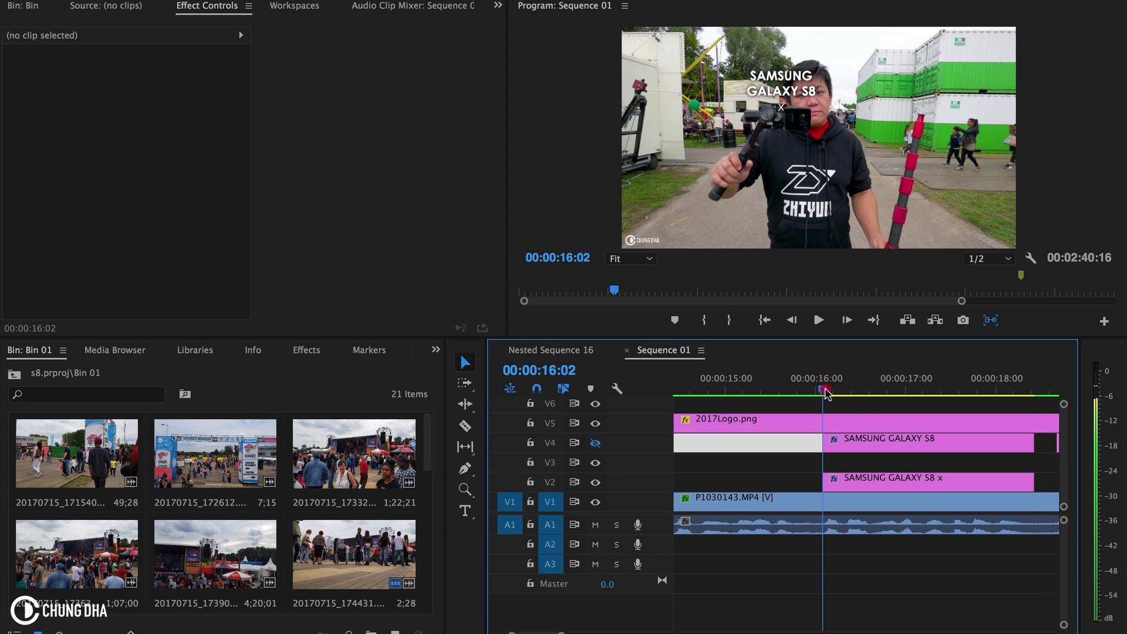
left_click(817, 319)
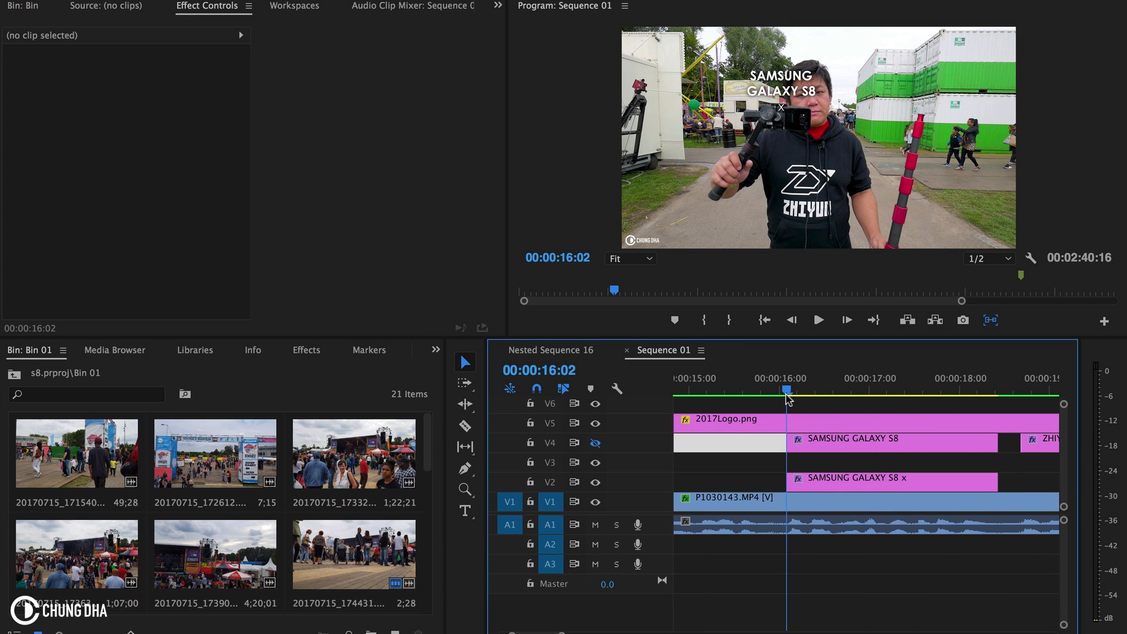
left_click(817, 320)
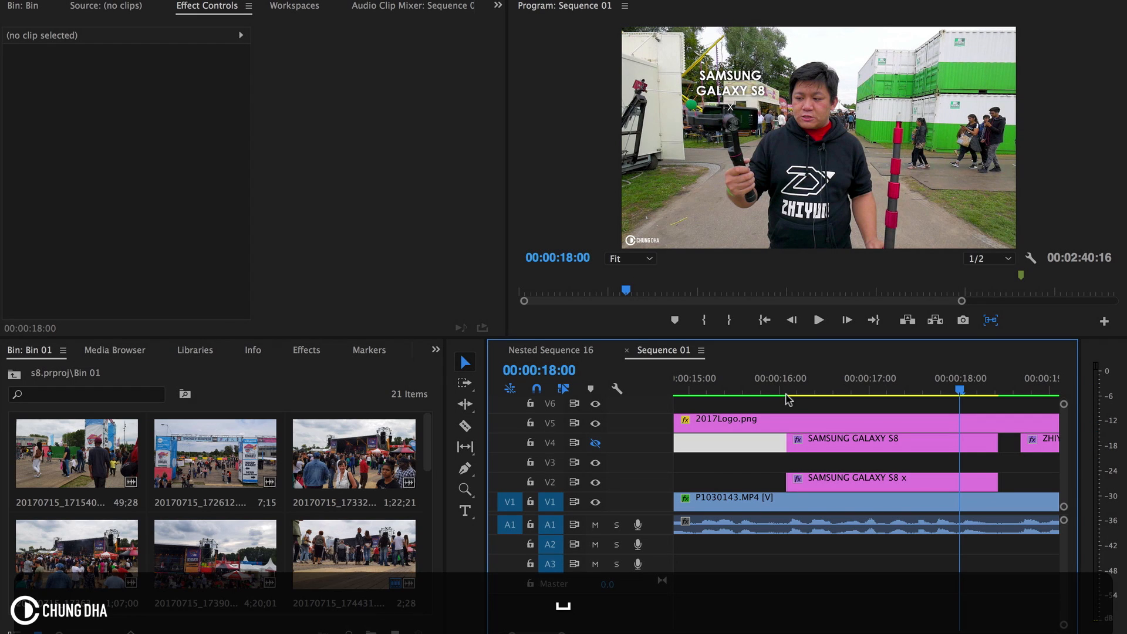
left_click(818, 319)
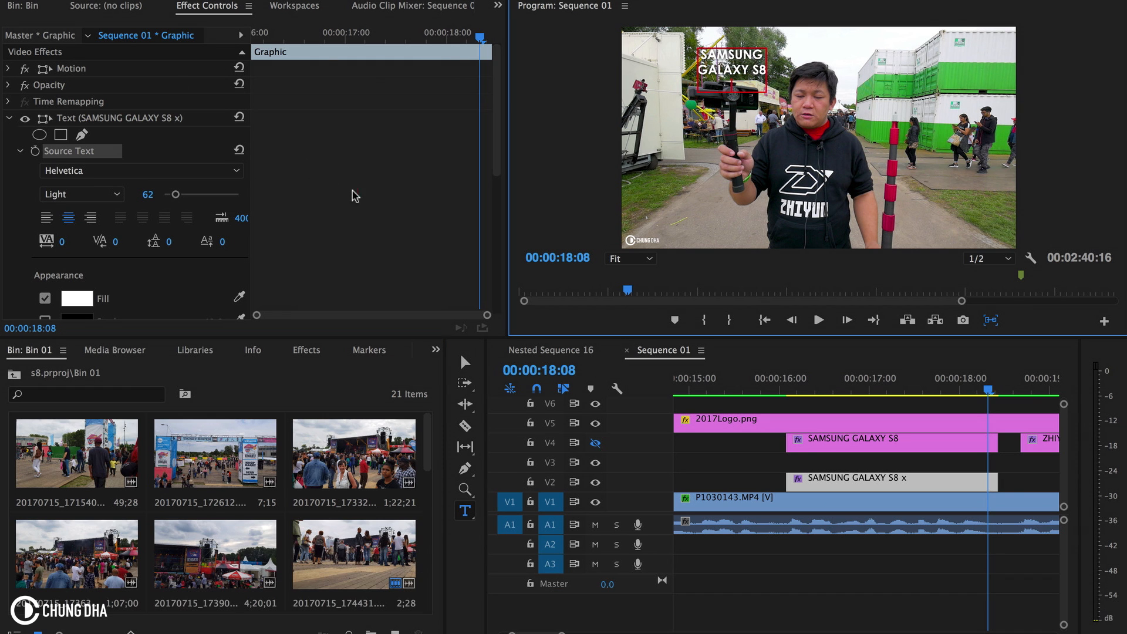
Step: Remove the 'x' marker from the title copy and preview the tracked title from 16:00
left_click(784, 388)
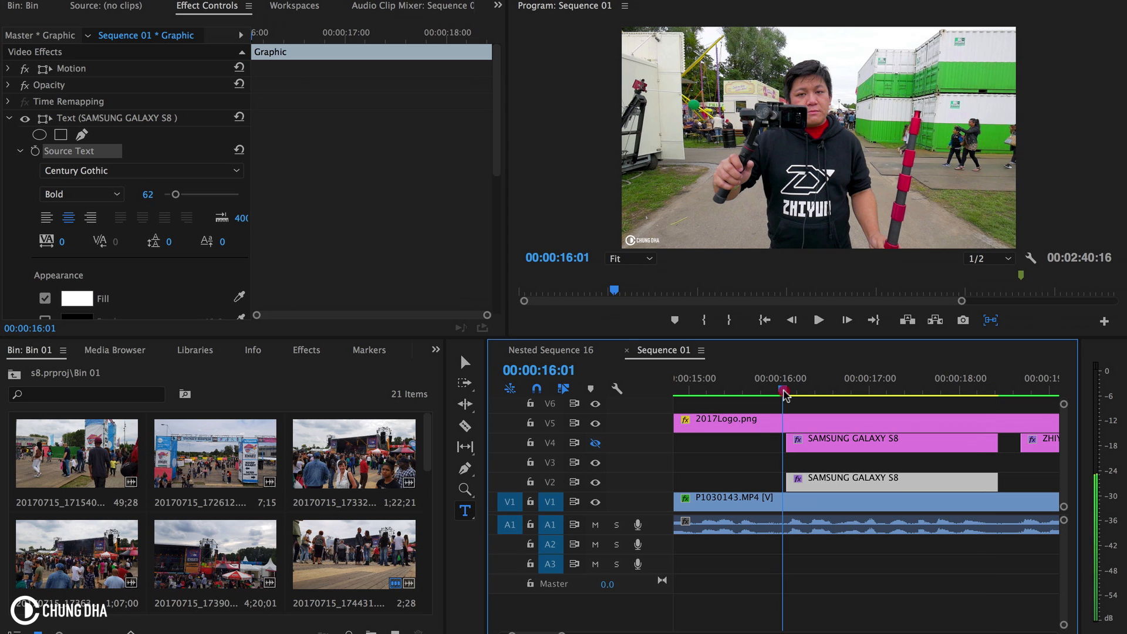
left_click(817, 320)
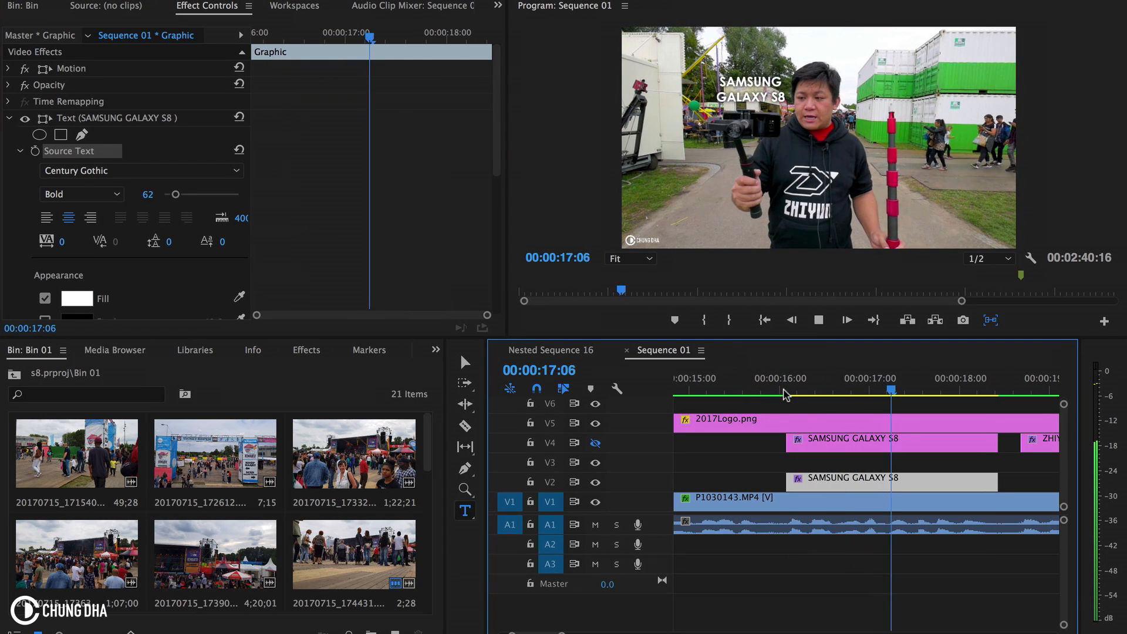